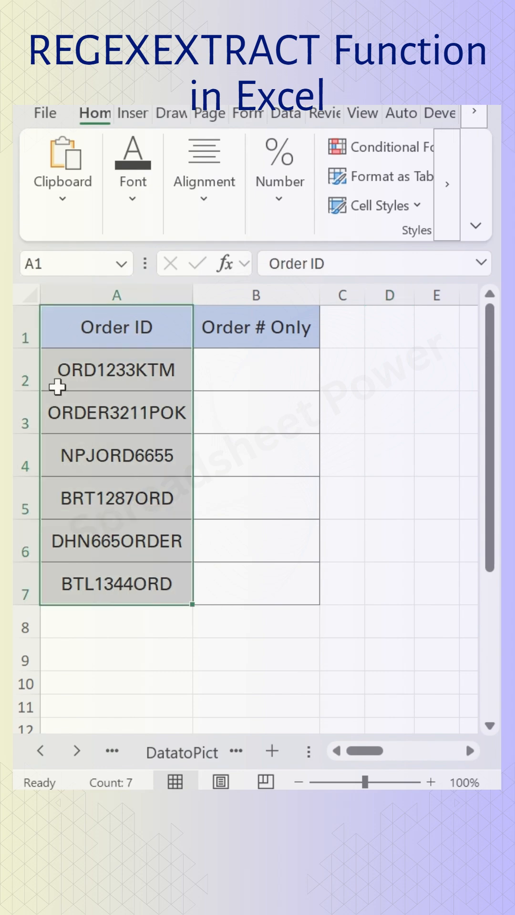
mouse_move(402, 437)
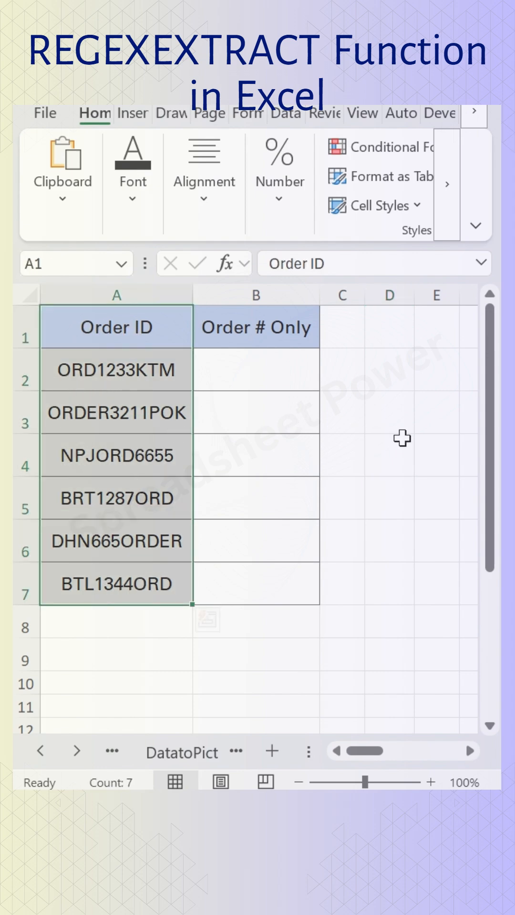
Enter =REGEXEXTRACT(A2,"[0-9]",1) in B2 so ORD1233KTM's digits spill across B2:E2
left_click(255, 370)
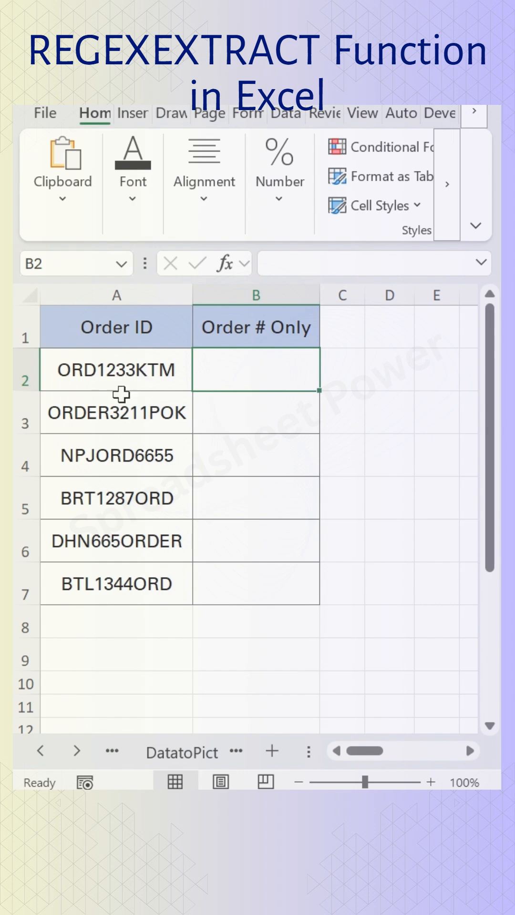
mouse_move(420, 424)
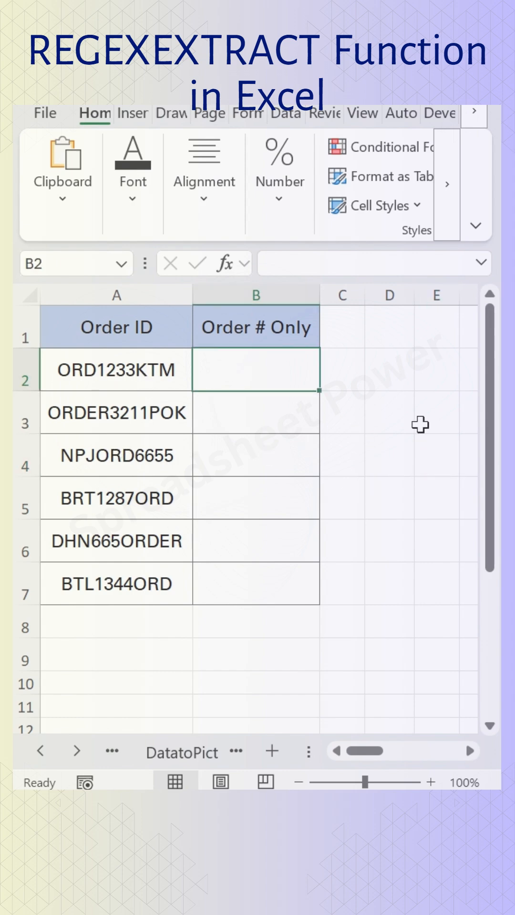
type("=REG")
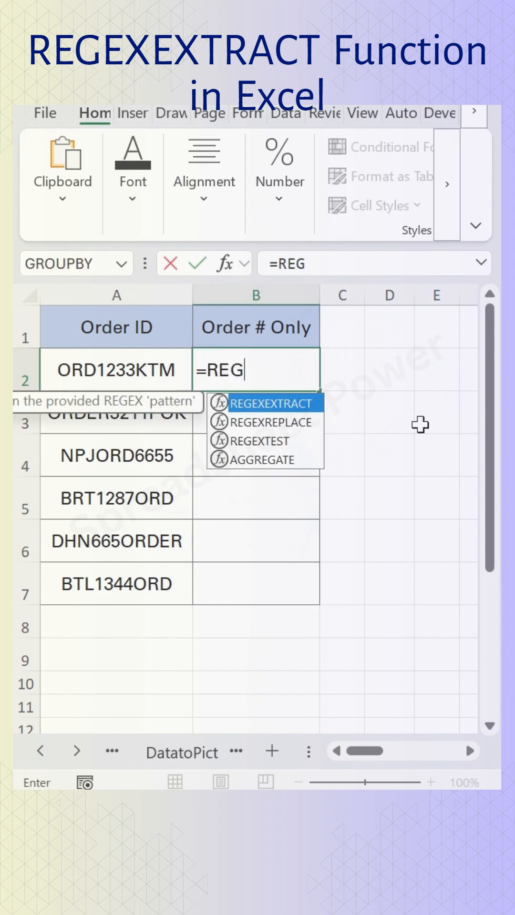
type("EXEXTRACT(")
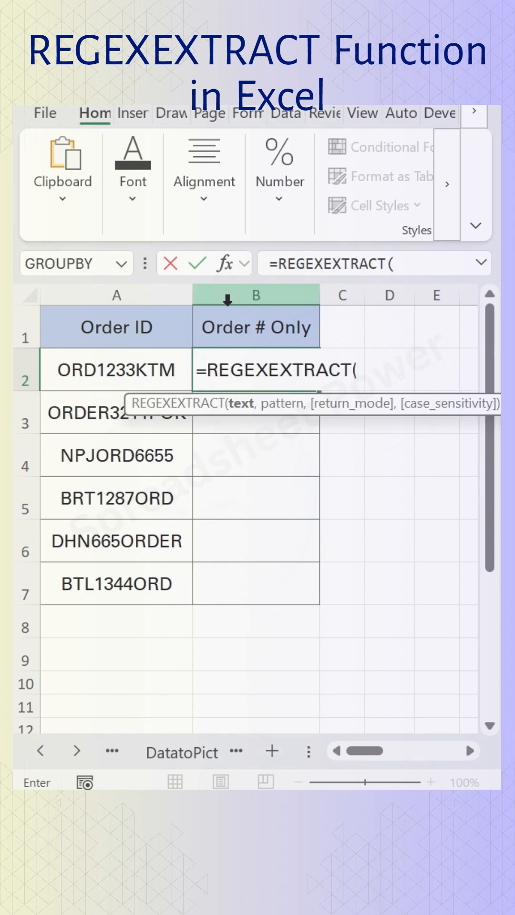
left_click(115, 368)
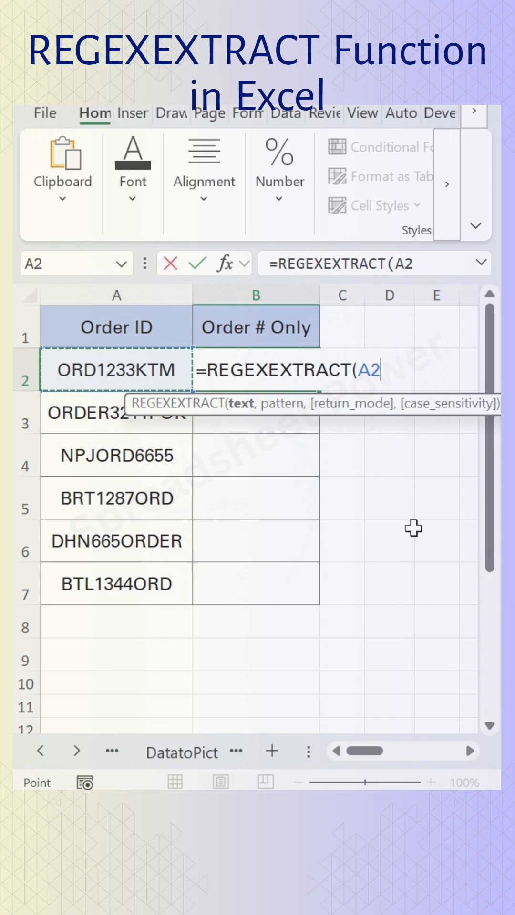
type(",")
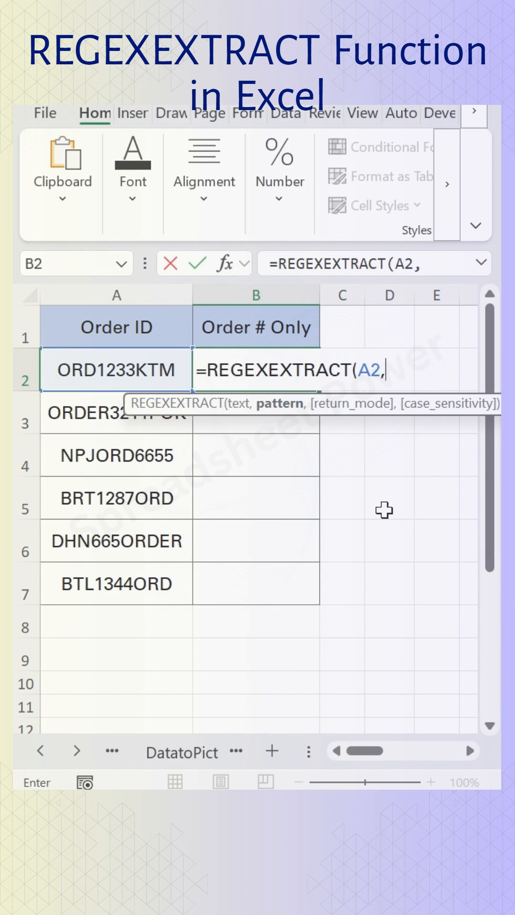
type("\"[")
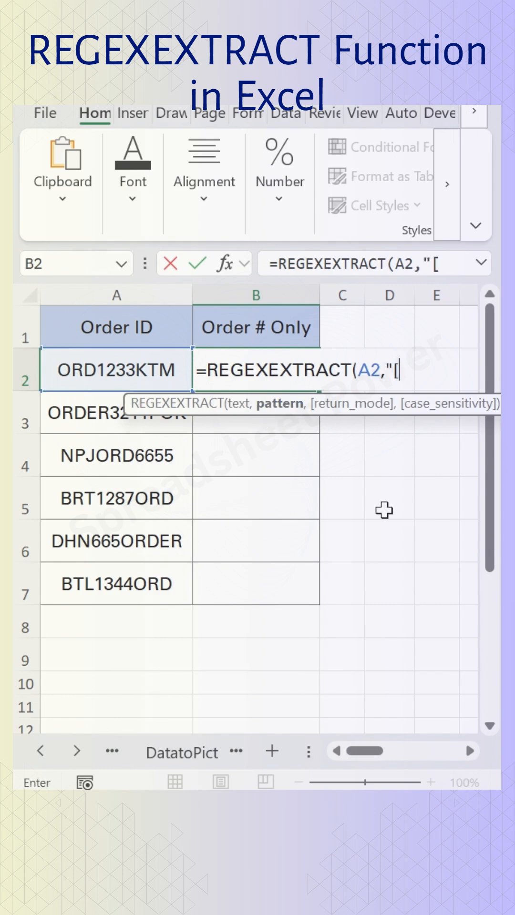
type("0-9")
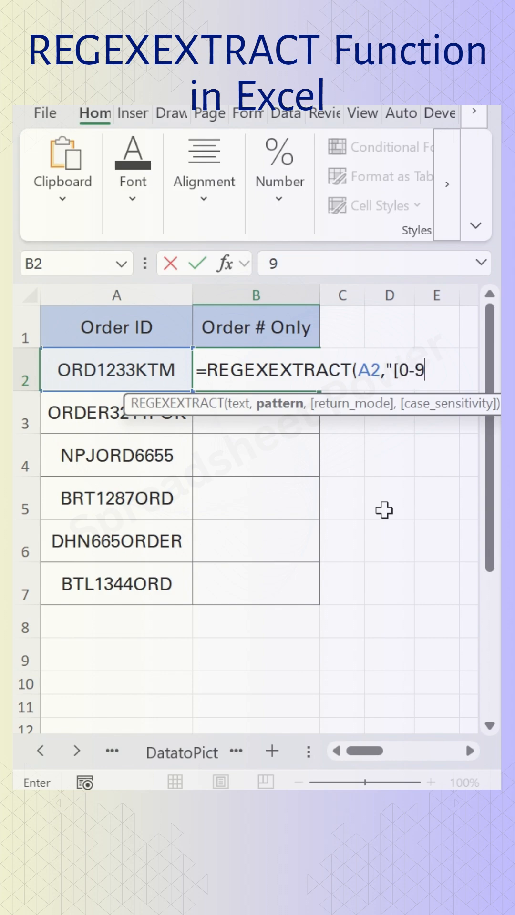
type("]")
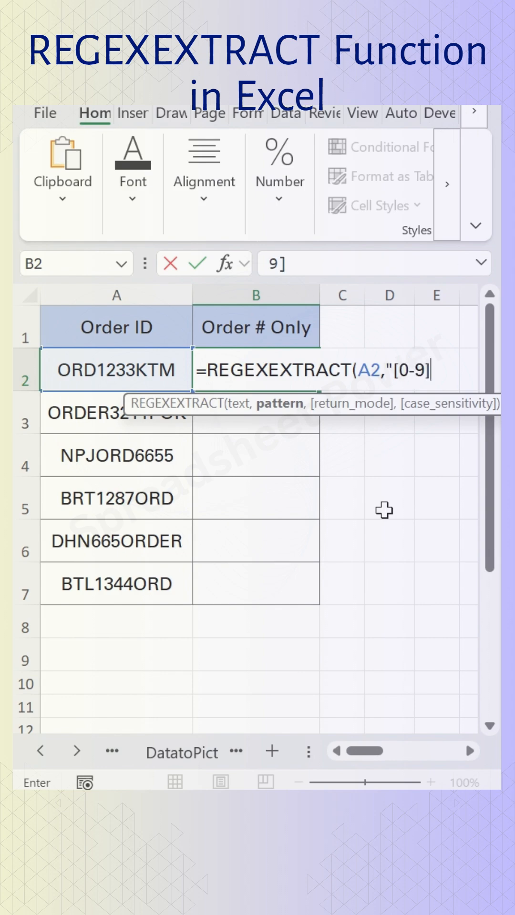
type("\"")
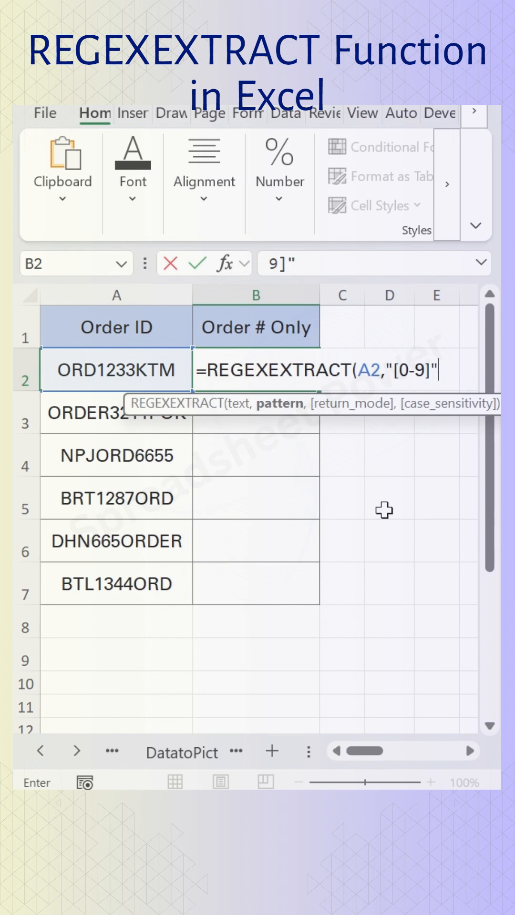
type(",")
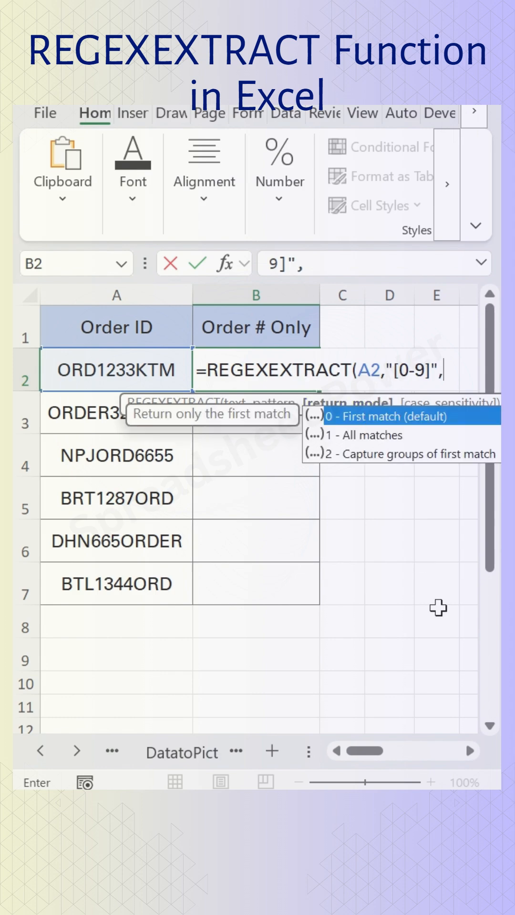
mouse_move(366, 443)
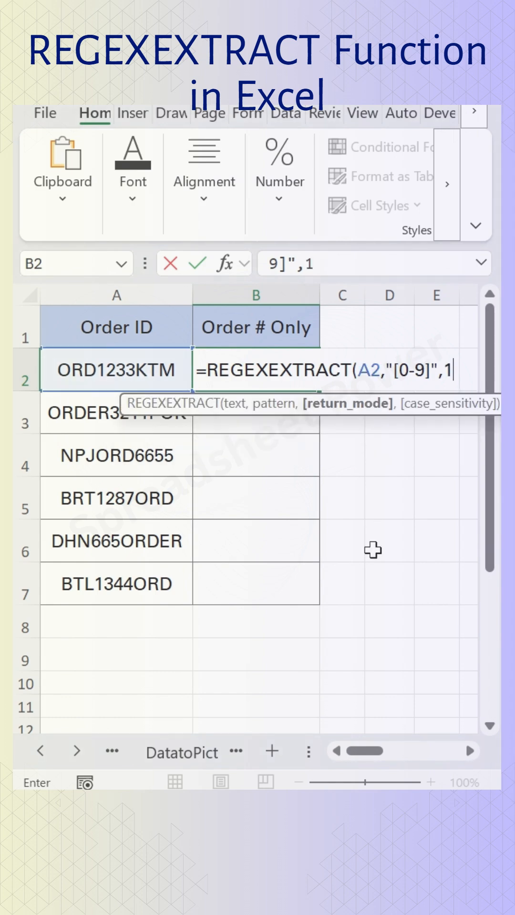
key("Return")
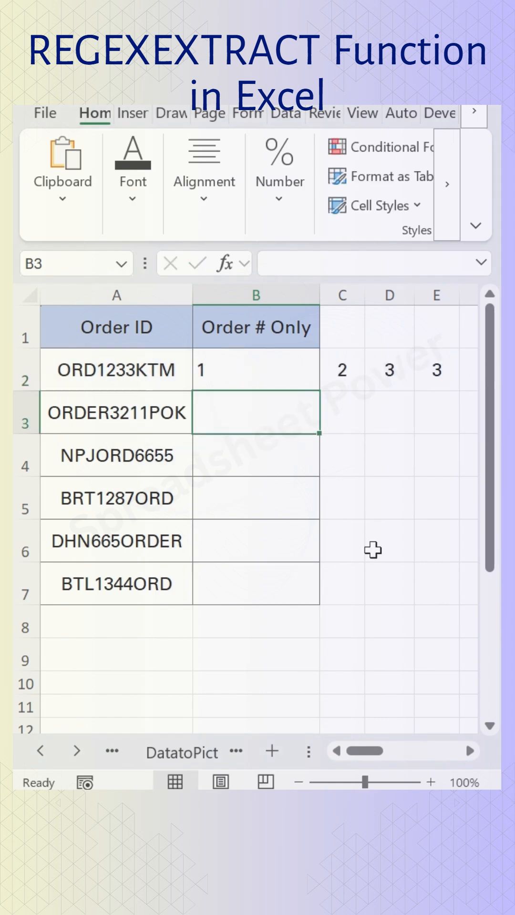
mouse_move(293, 403)
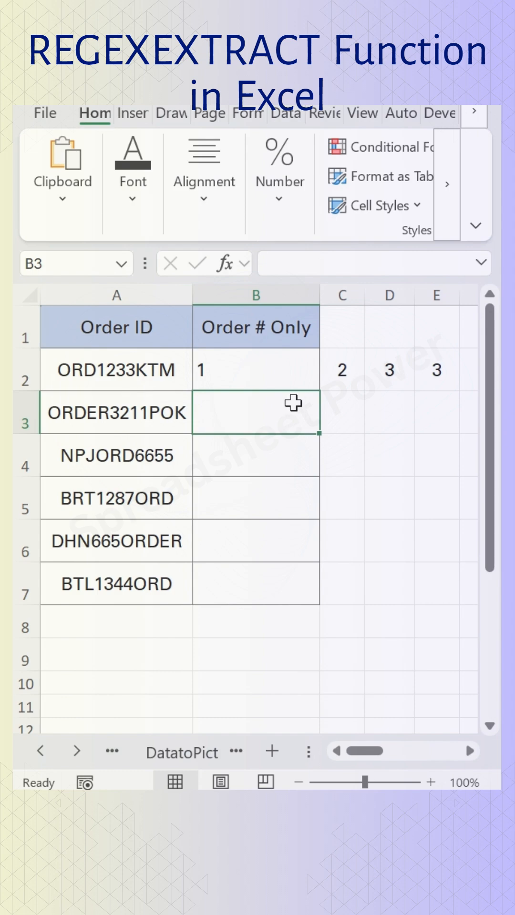
mouse_move(415, 372)
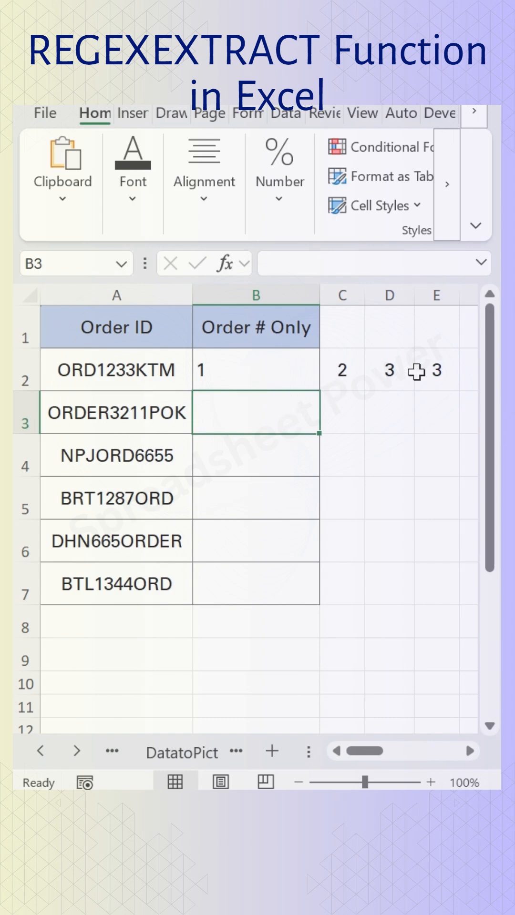
mouse_move(336, 341)
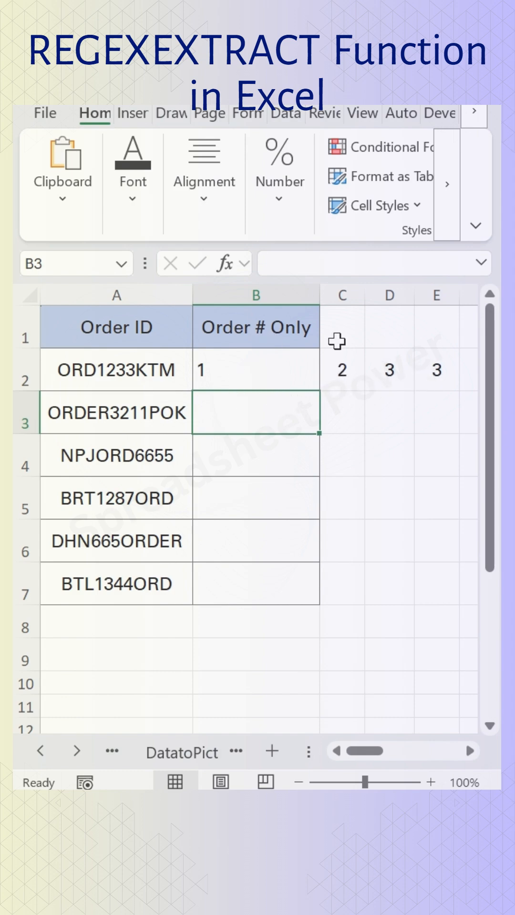
mouse_move(295, 385)
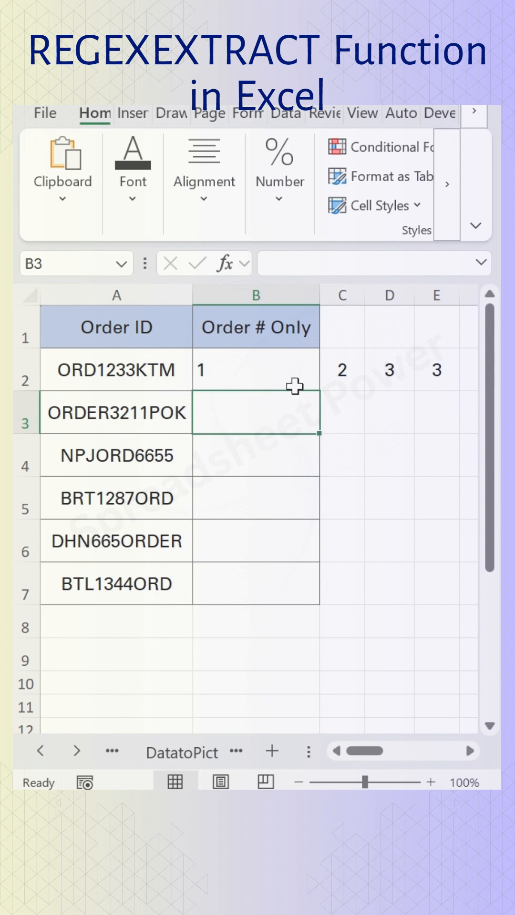
Reopen the B2 extraction formula in edit mode
left_click(254, 370)
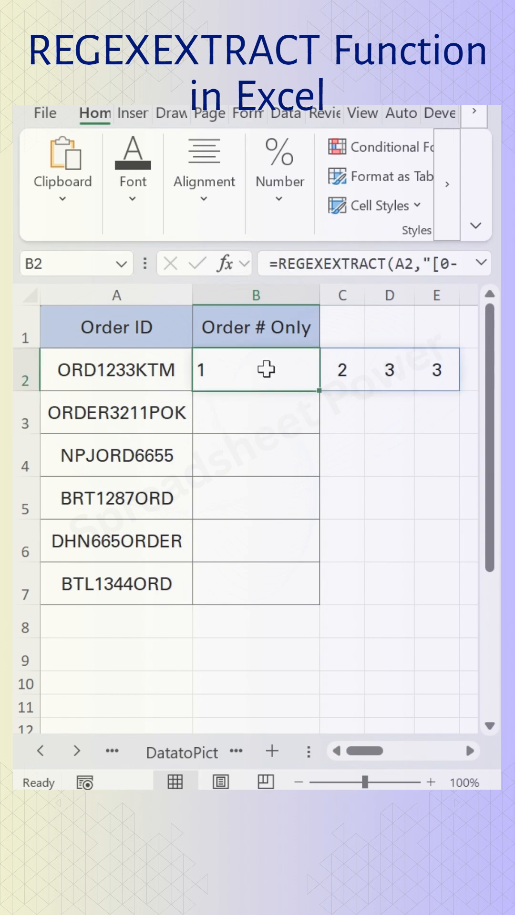
double_click(256, 369)
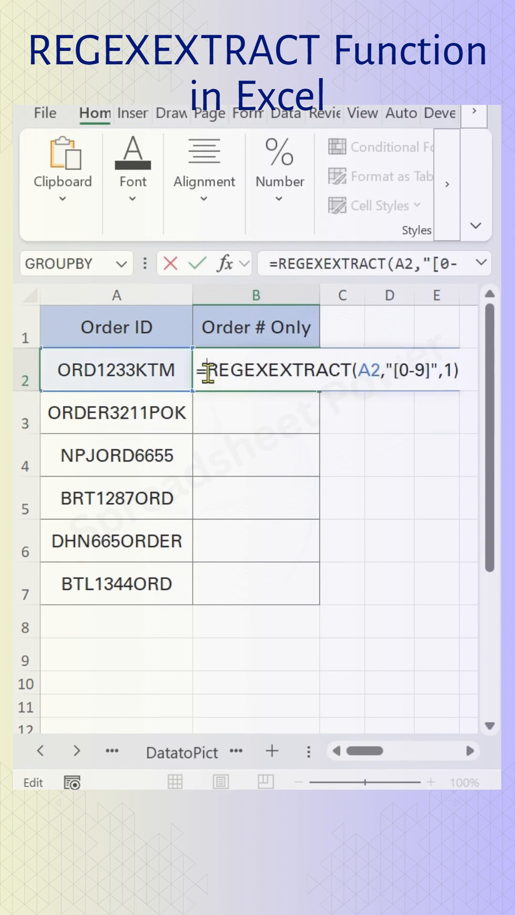
Wrap the REGEXEXTRACT in TEXTJOIN with an empty "" delimiter, leaving it uncommitted
type("TEX")
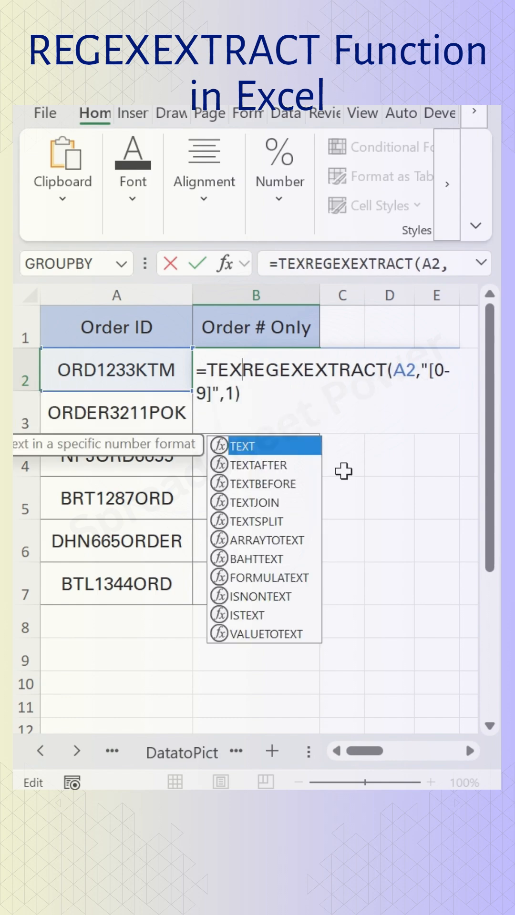
left_click(255, 502)
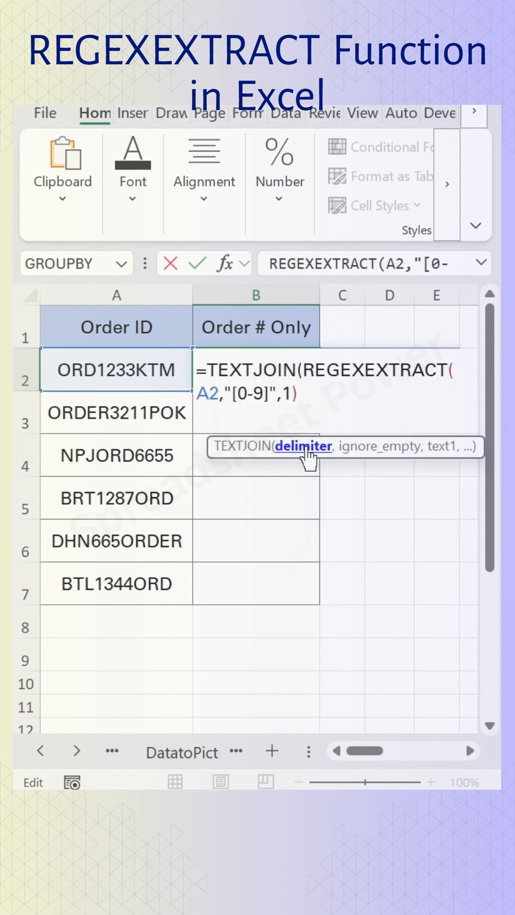
type("\"\",")
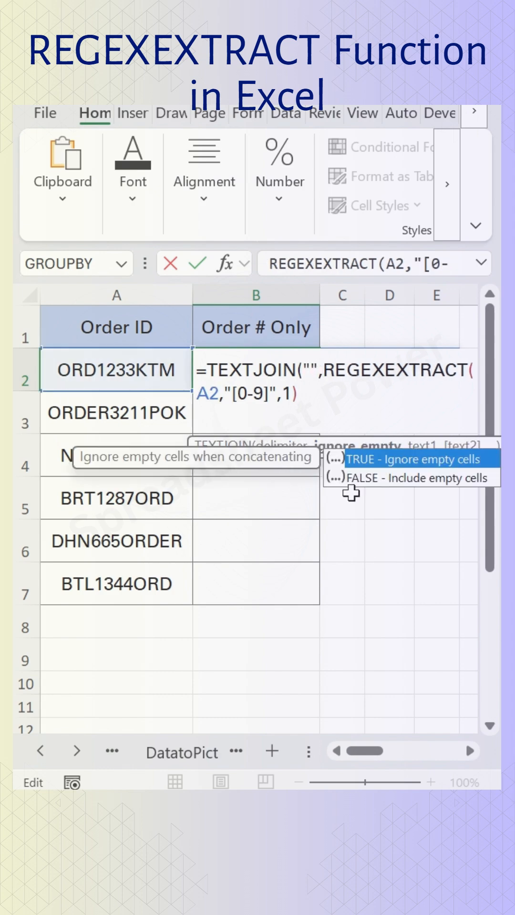
mouse_move(360, 394)
type(",")
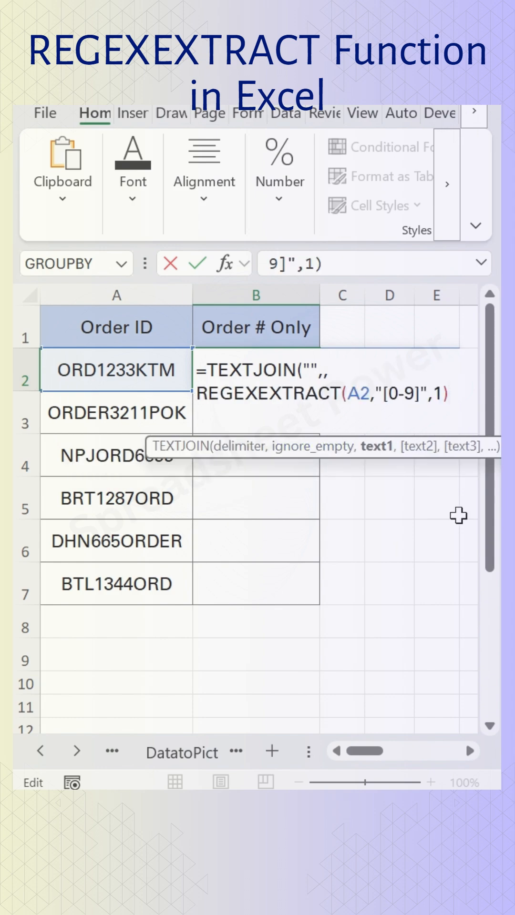
type(")")
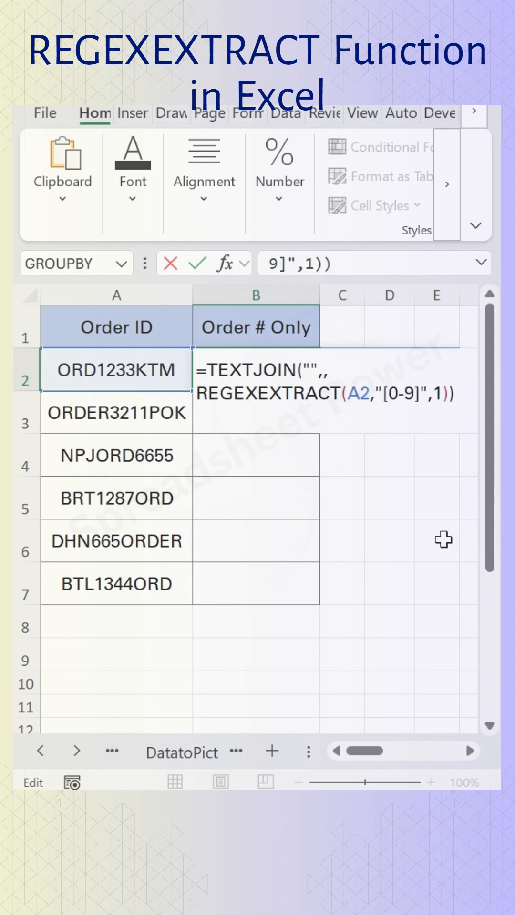